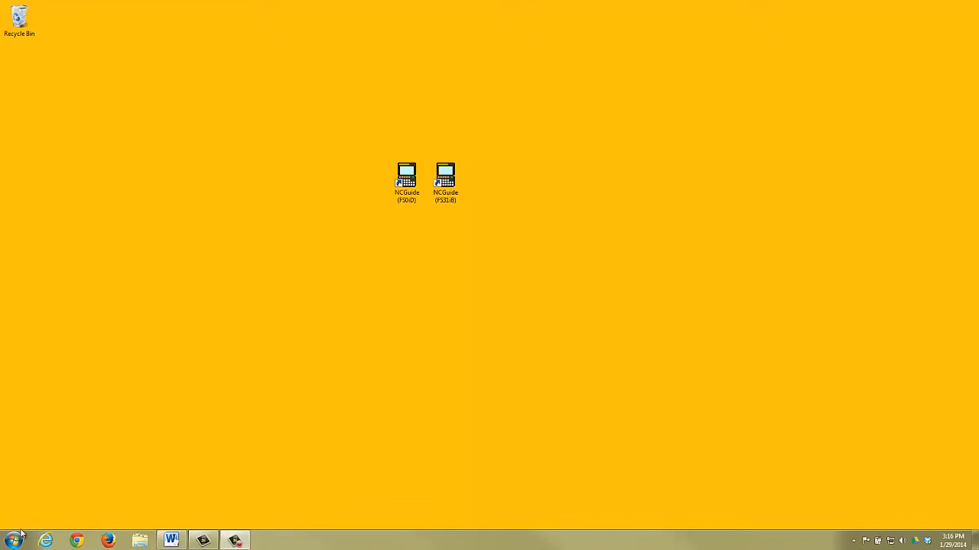
{"action": "mouse_move", "coordinate": [12, 541]}
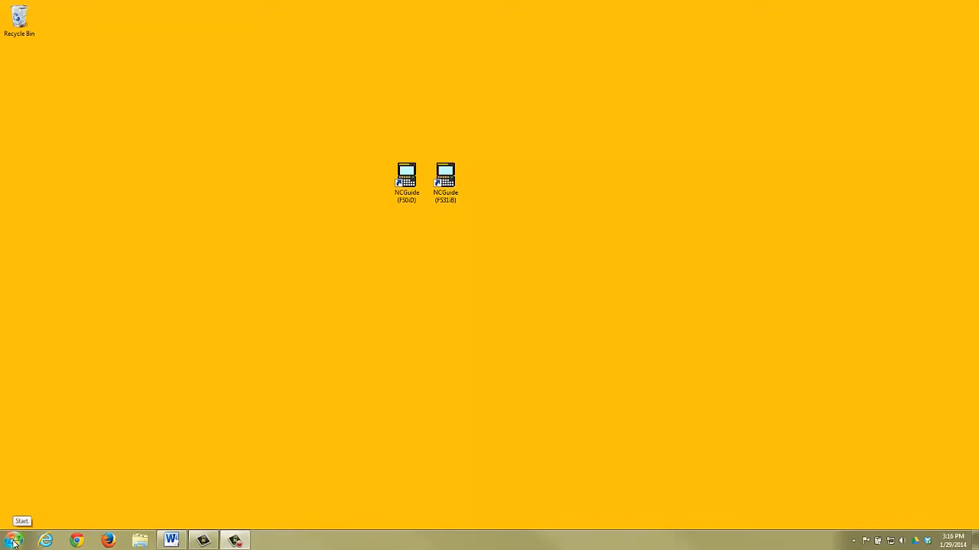
- Open the Windows Start menu from the taskbar
{"action": "left_click", "coordinate": [13, 541]}
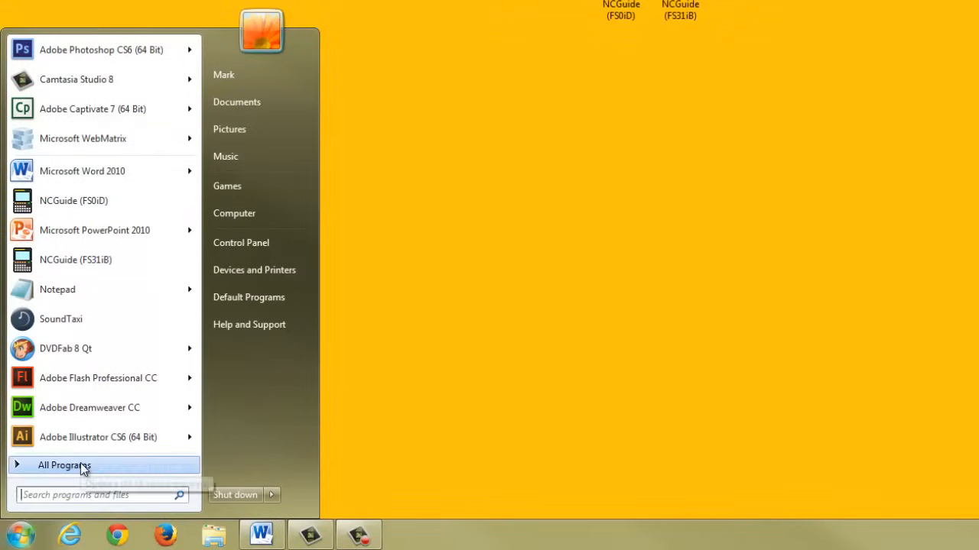
- Show All Programs and expand the FANUC NCGuide folder to reveal its tools
{"action": "left_click", "coordinate": [64, 465]}
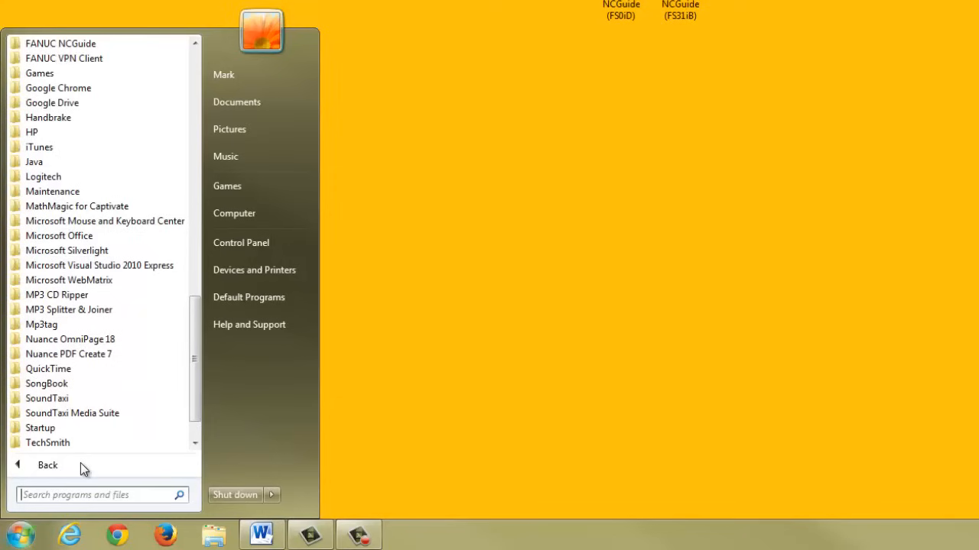
{"action": "mouse_move", "coordinate": [69, 308]}
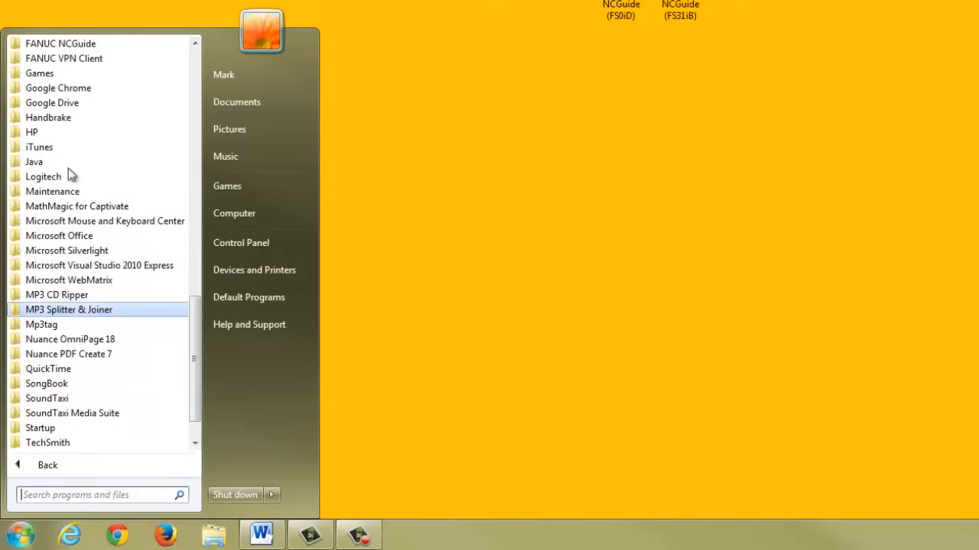
{"action": "left_click", "coordinate": [61, 43]}
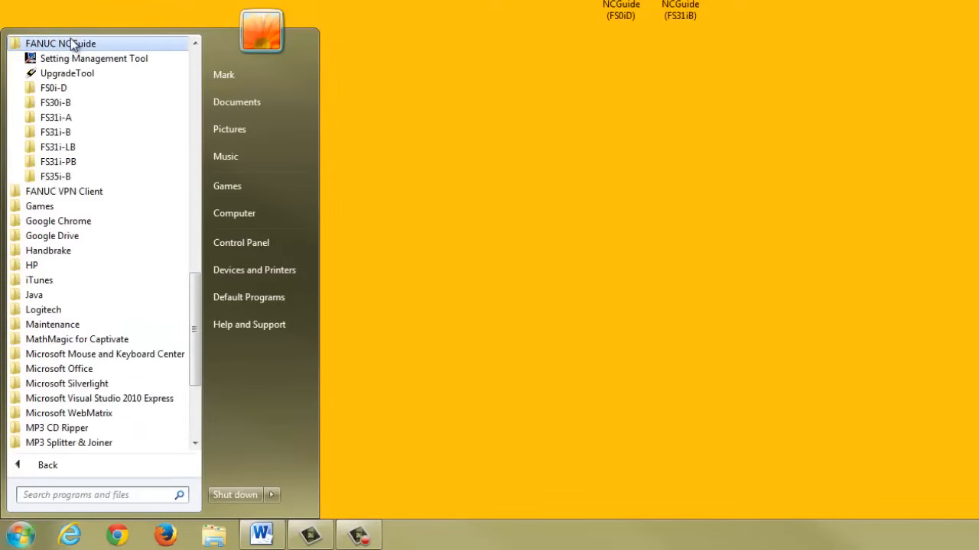
{"action": "mouse_move", "coordinate": [100, 66]}
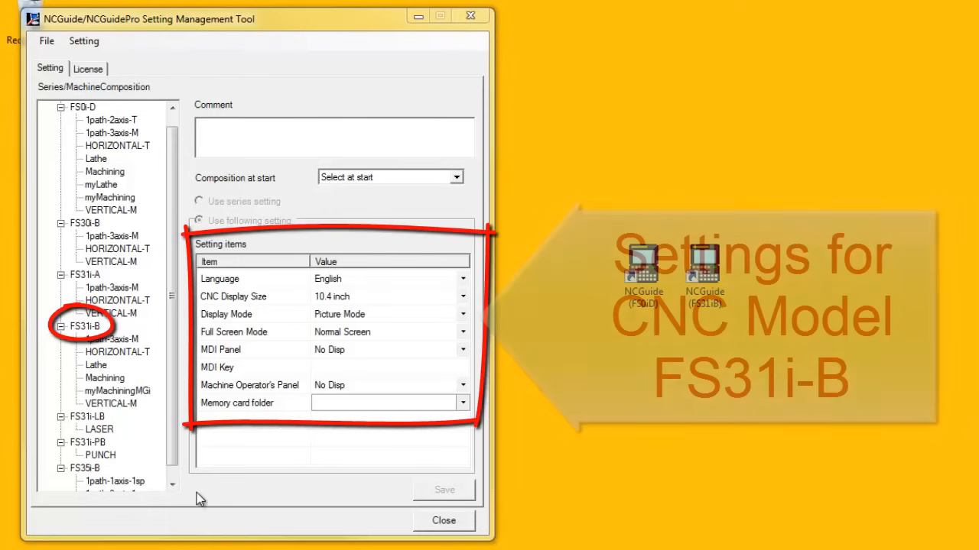
- Select the FS31i-B series in the tree to show its compositions and setting items
{"action": "left_click", "coordinate": [86, 328]}
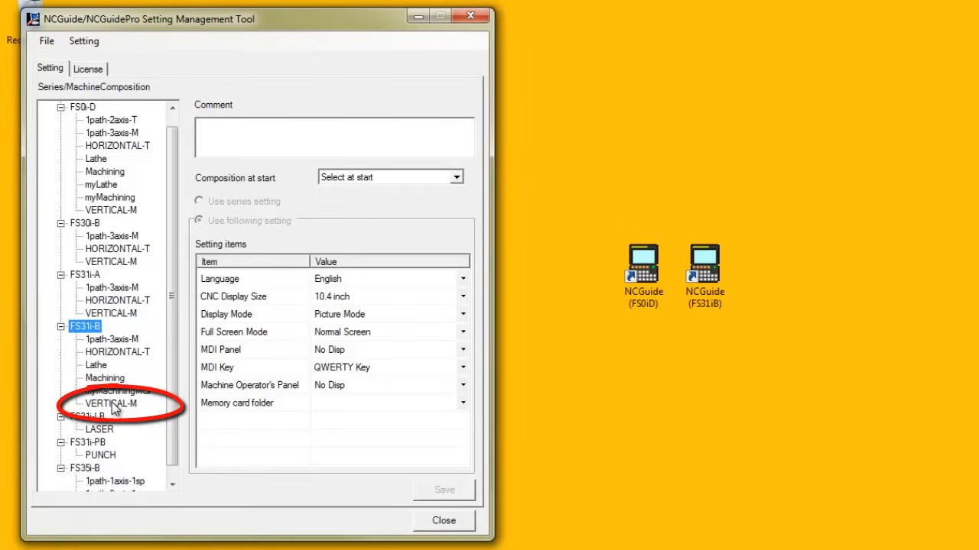
- Select the VERTICAL-M composition and set it to Use series setting
{"action": "left_click", "coordinate": [110, 404]}
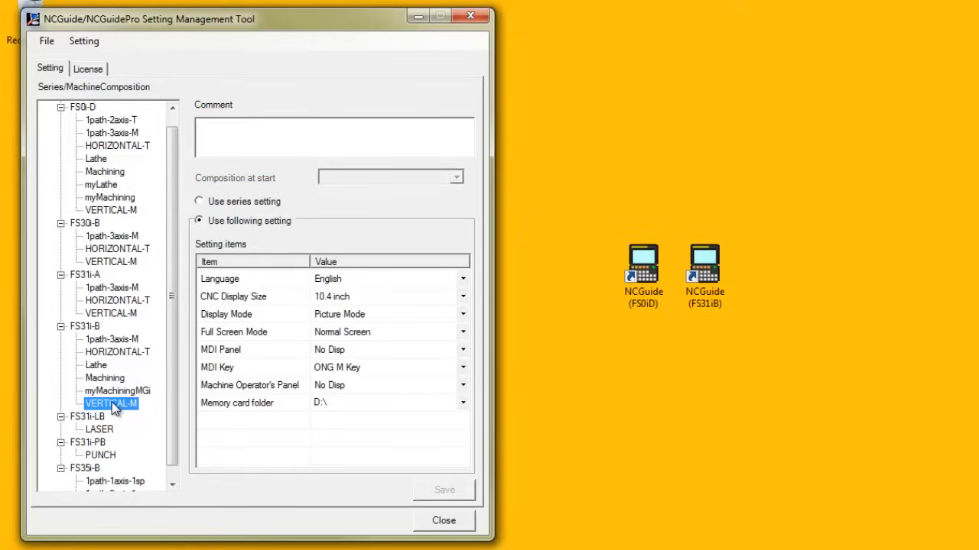
{"action": "left_click", "coordinate": [462, 367]}
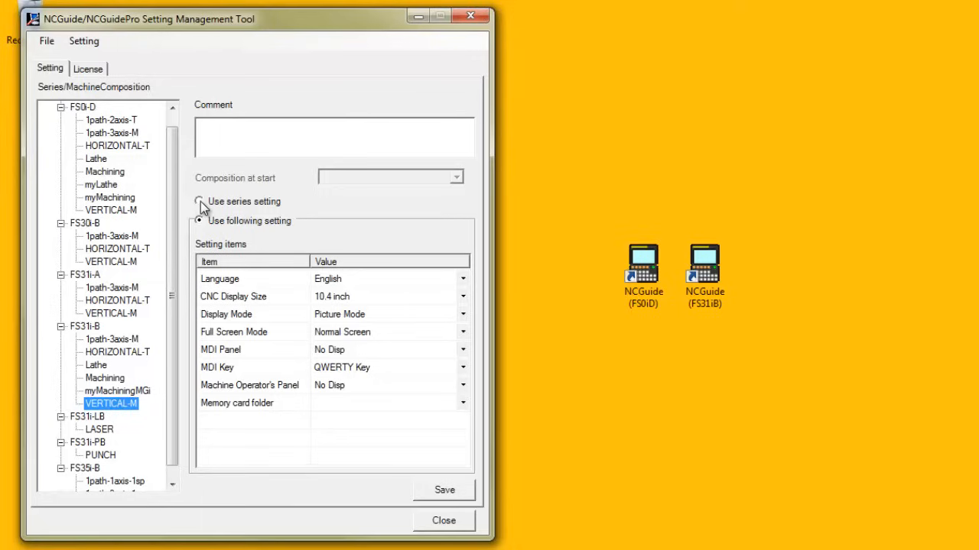
- Switch VERTICAL-M to Use following setting and list the CNC Display Size choices
{"action": "left_click", "coordinate": [199, 202]}
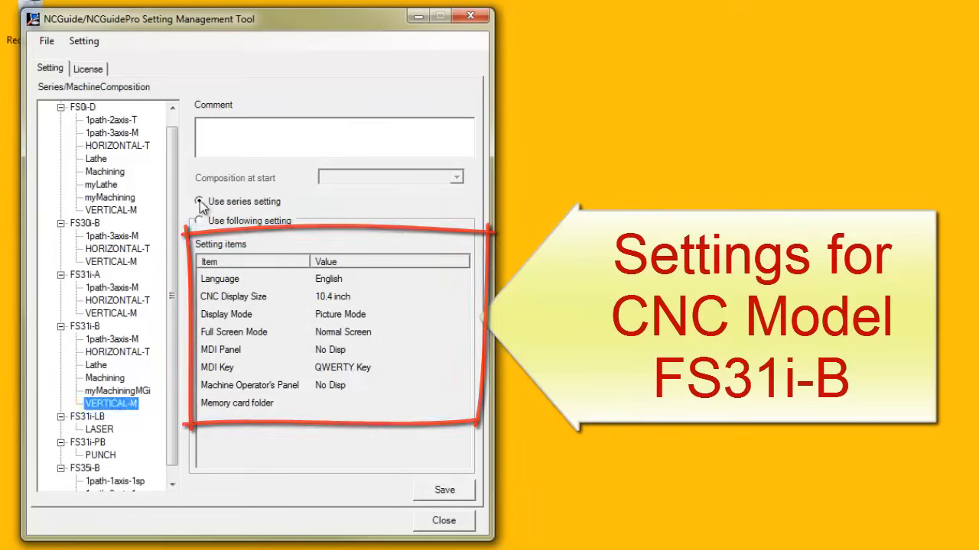
{"action": "left_click", "coordinate": [199, 220]}
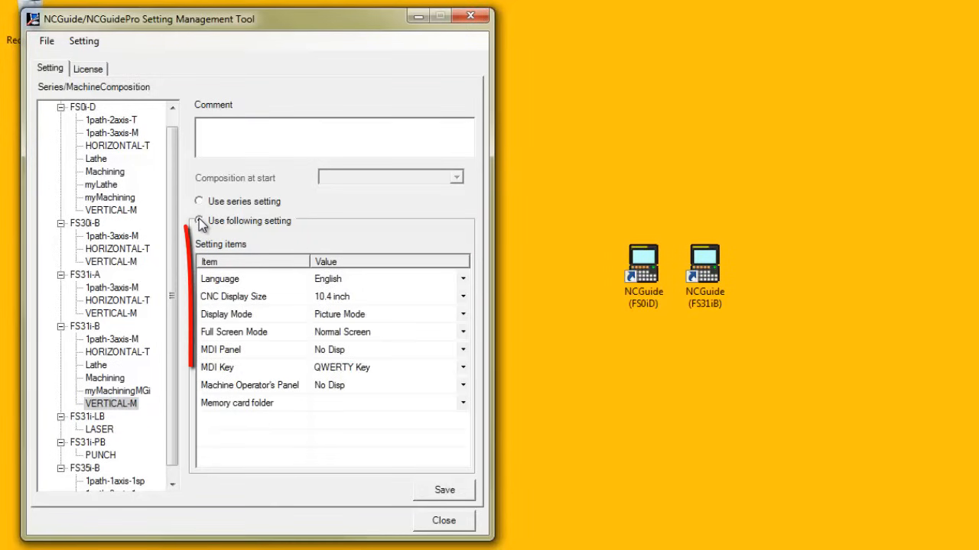
{"action": "left_click", "coordinate": [199, 220]}
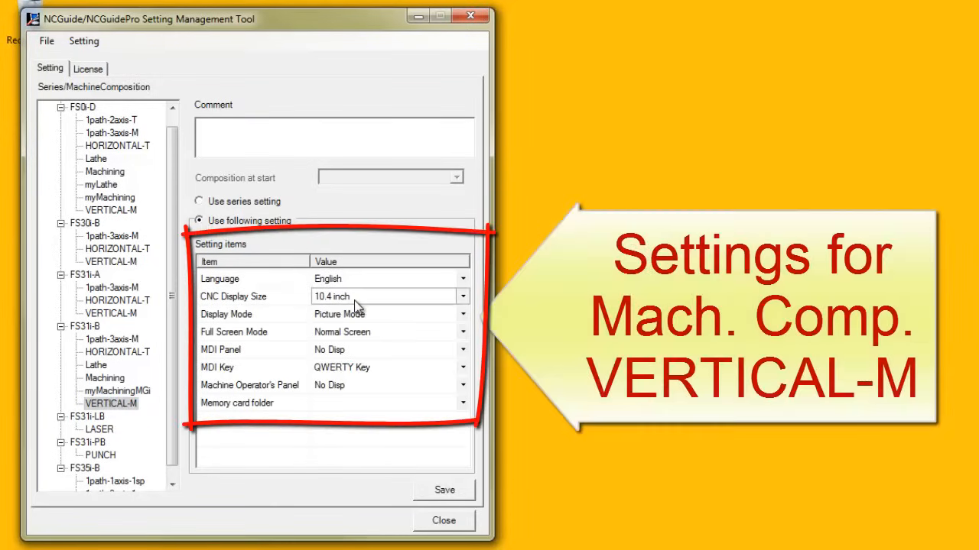
{"action": "left_click", "coordinate": [462, 297]}
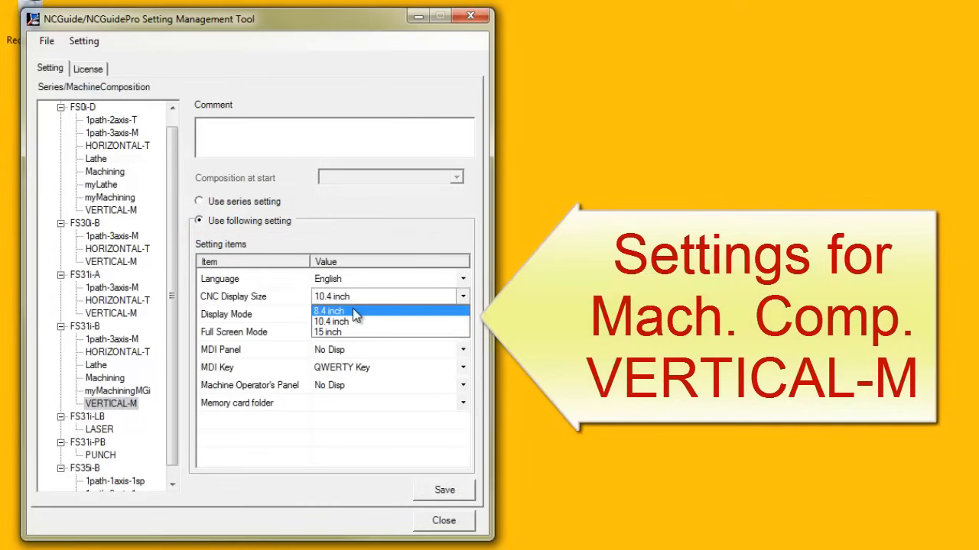